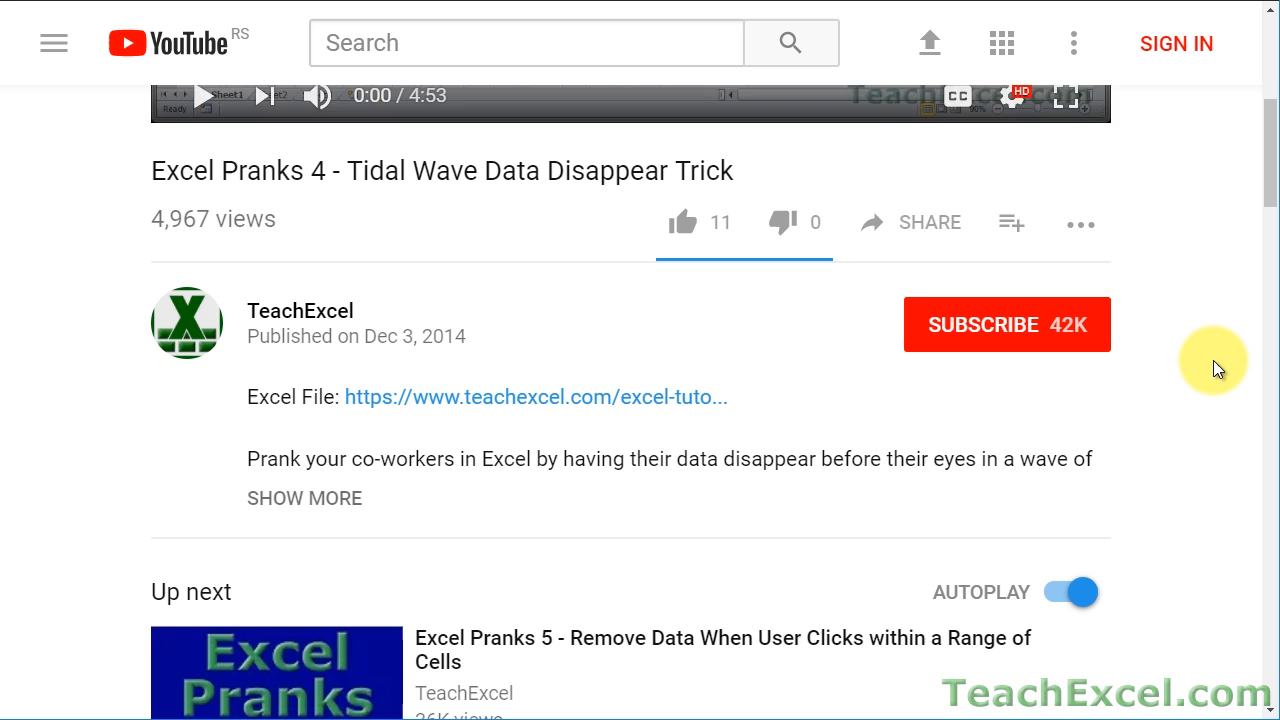
Review the More Data quarterly tables, return to the Data sheet, and launch the VBA editor with Alt+F11
click(1006, 324)
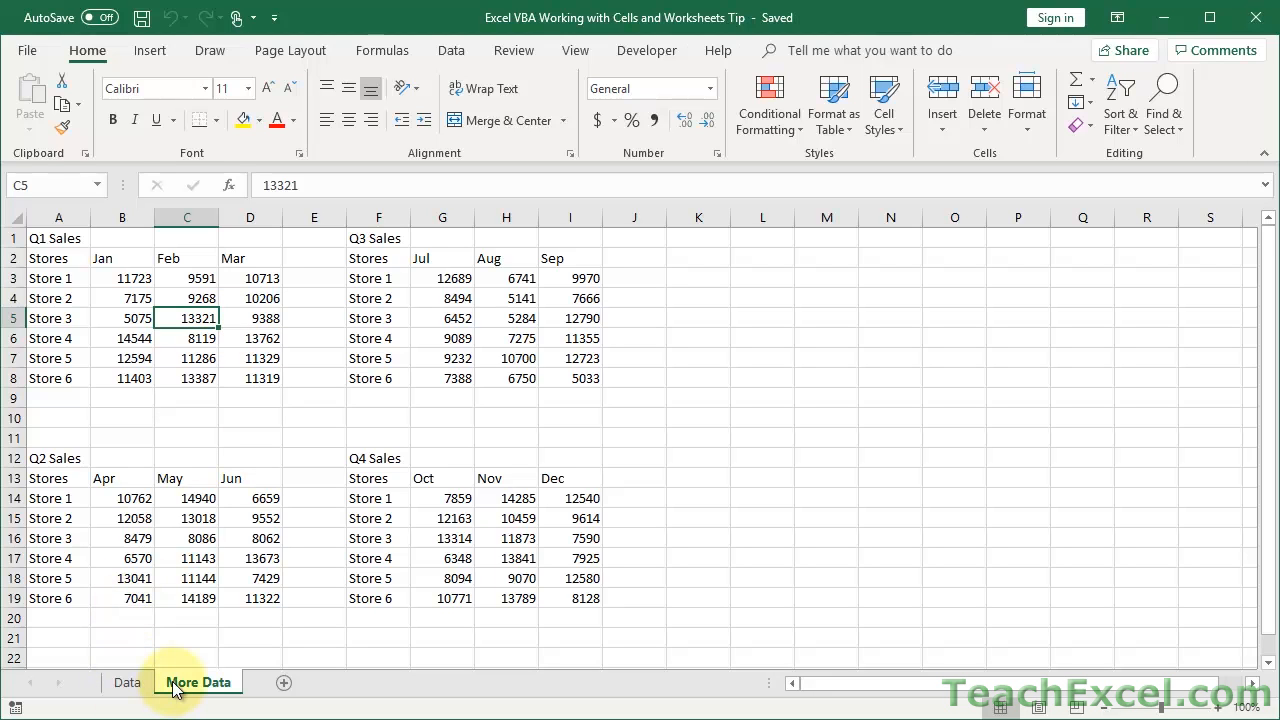
click(128, 682)
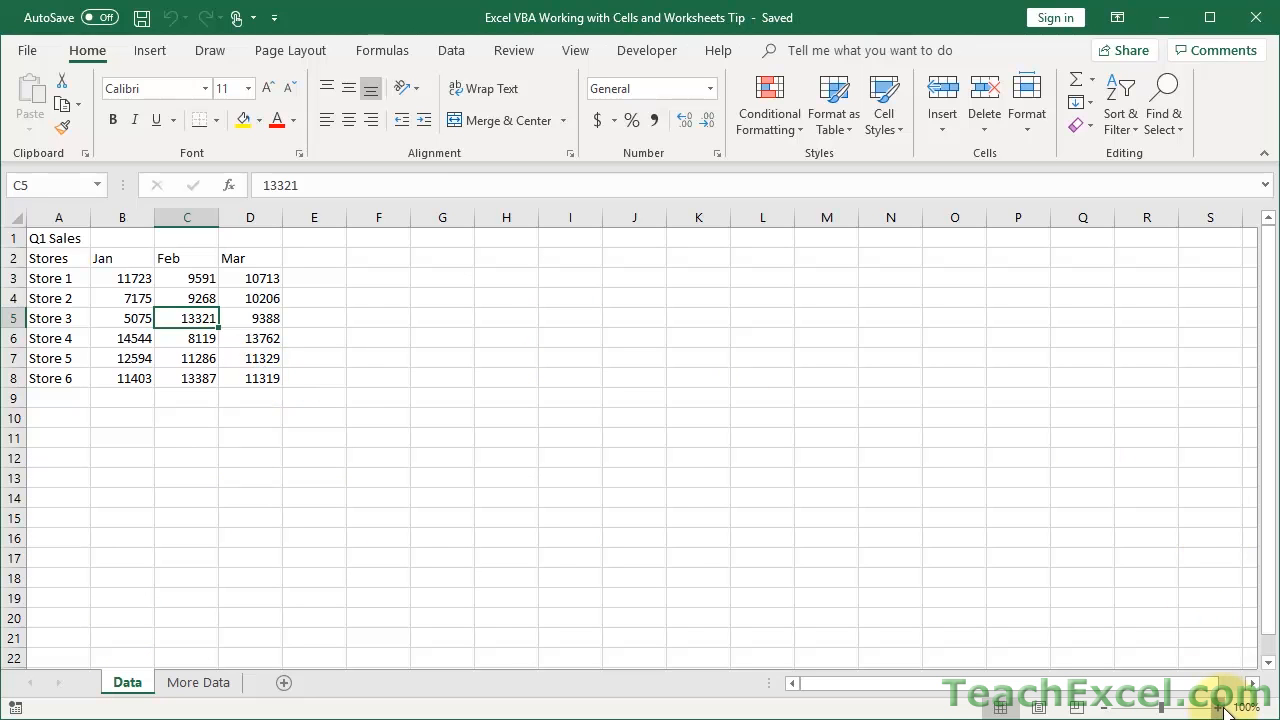
key(Alt+F11)
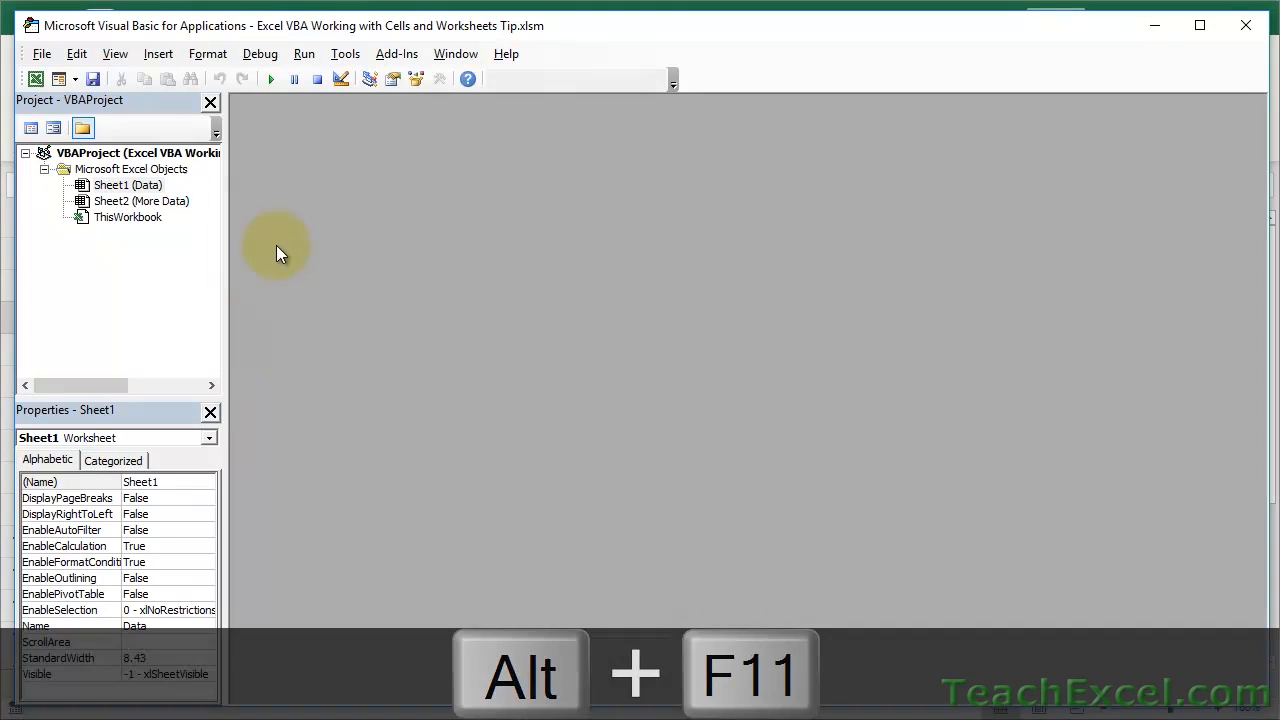
Bring up the Visual Basic editor for the Working with Cells and Worksheets workbook
key(alt+F11)
text(' Store the cel)
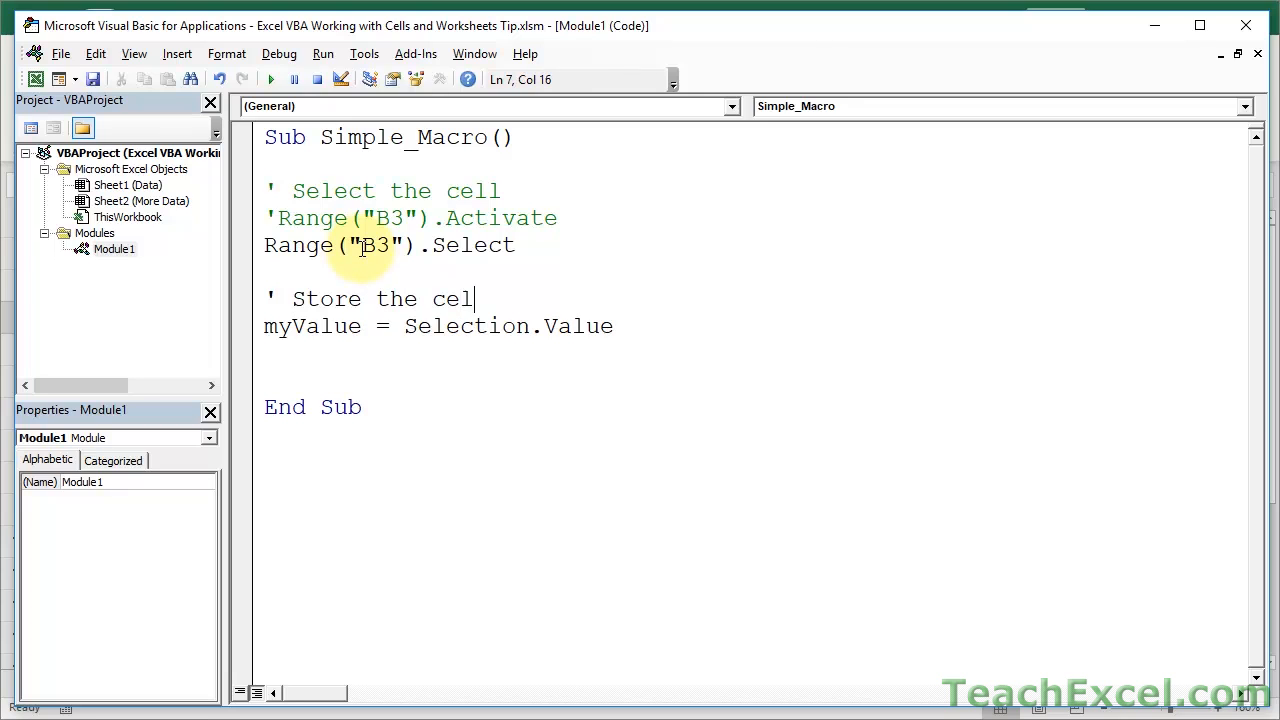
Finish Simple_Macro with Range("B3").Select and myValue = Selection.Value
text(value)
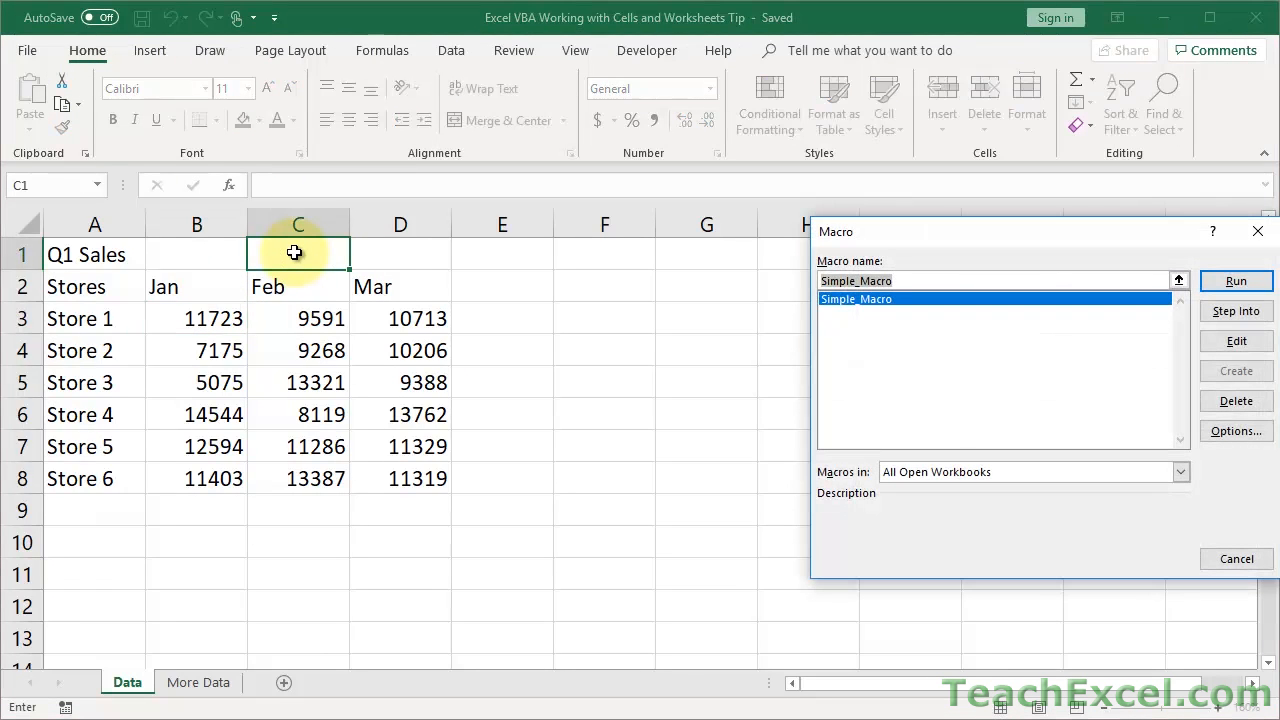
Show the Macro dialog listing Simple_Macro from the Data sheet
click(1236, 280)
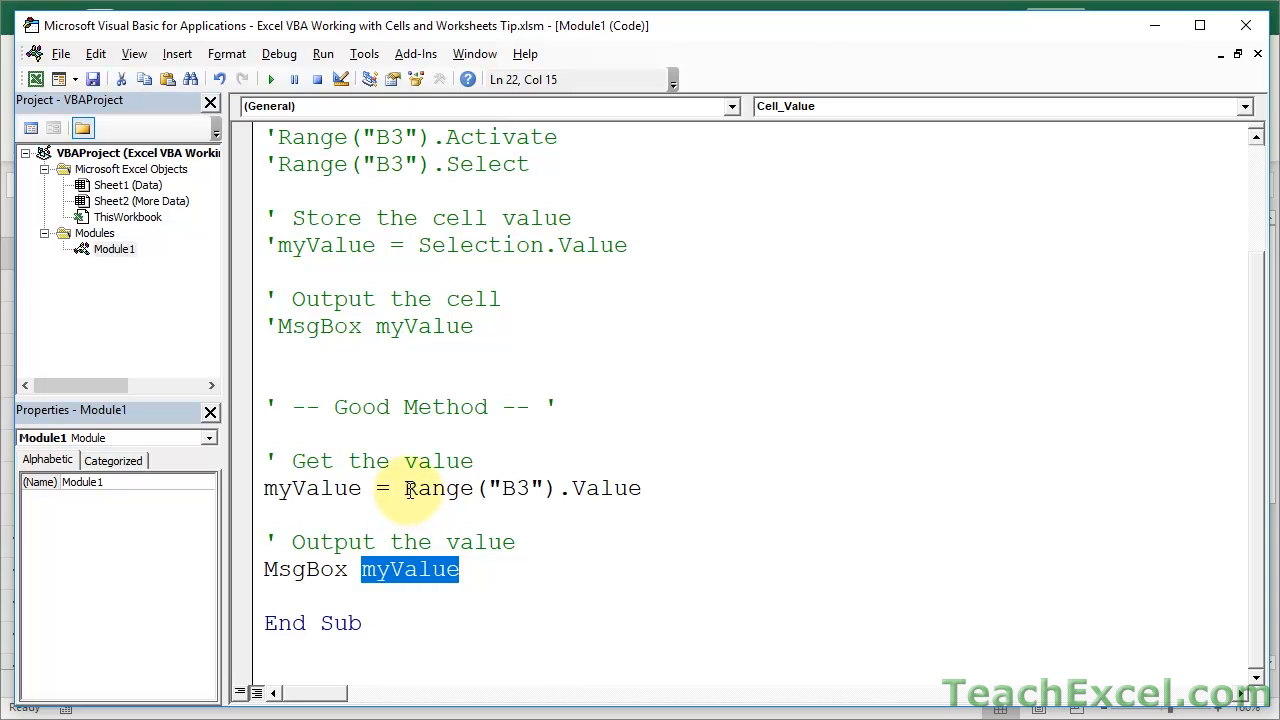
Add the good method: myValue = Range("B3").Value followed by MsgBox myValue
text(PresentValue)
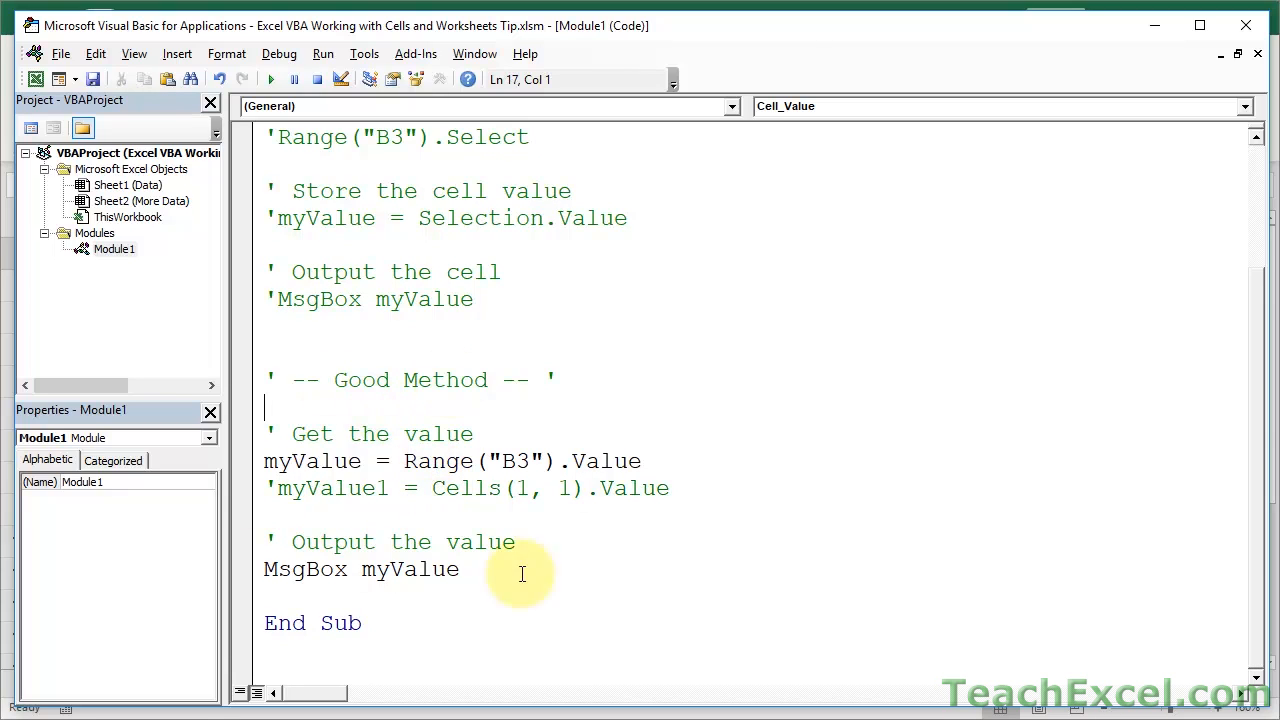
Add the commented alternative 'myValue1 = Cells(1, 1).Value below the Range("B3") line
click(410, 460)
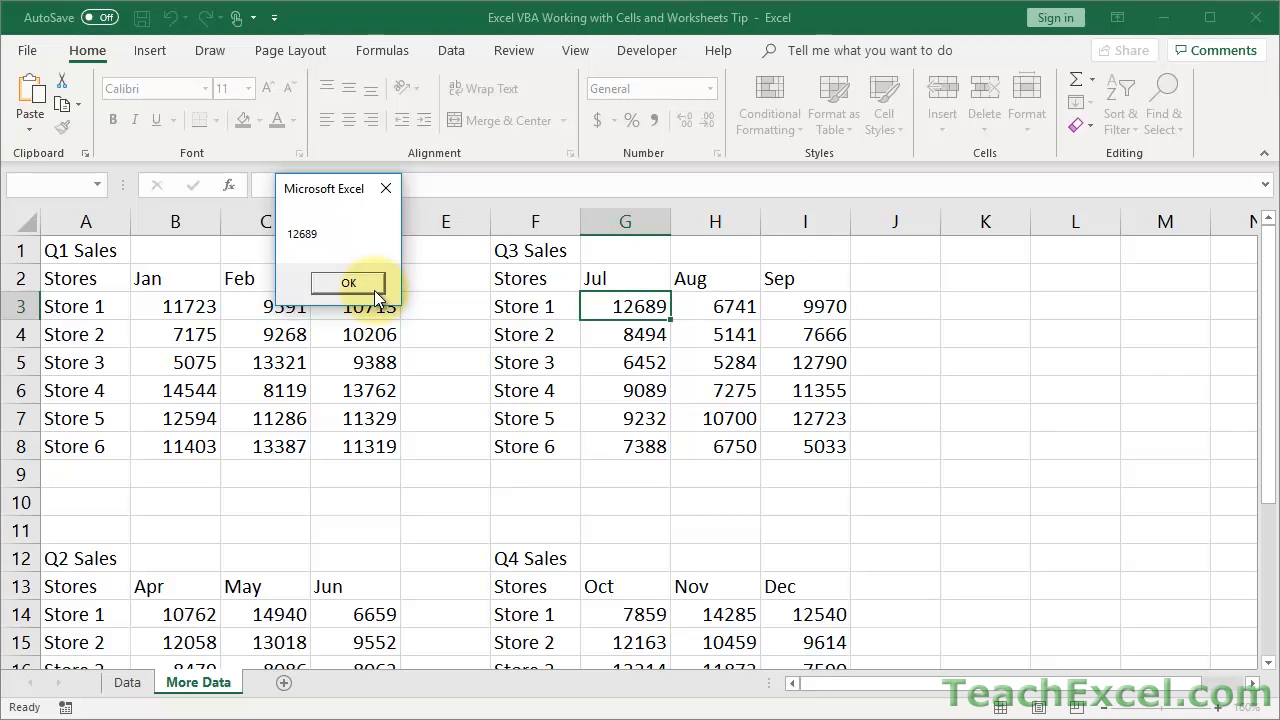
Dismiss the message box showing 12689 from the More Data sheet
click(348, 282)
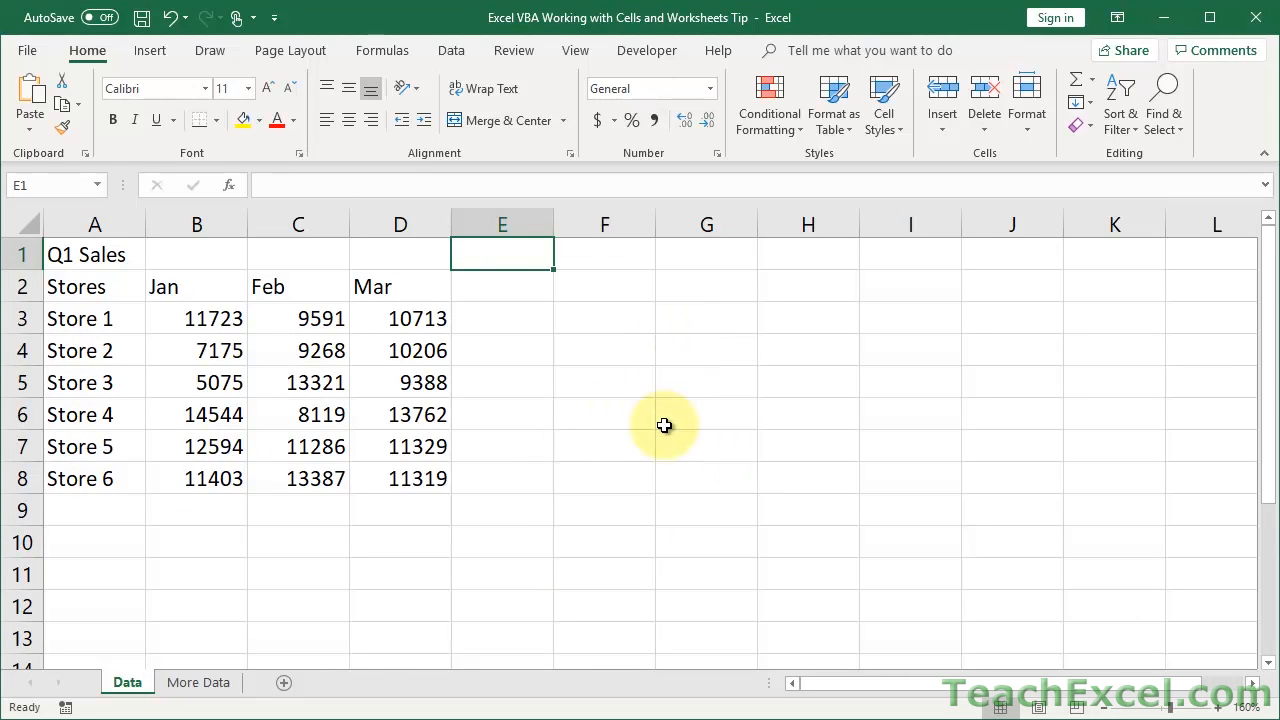
Replace the Activate lines with Worksheets("More Data").Range(...).Value shown via MsgBox
click(298, 254)
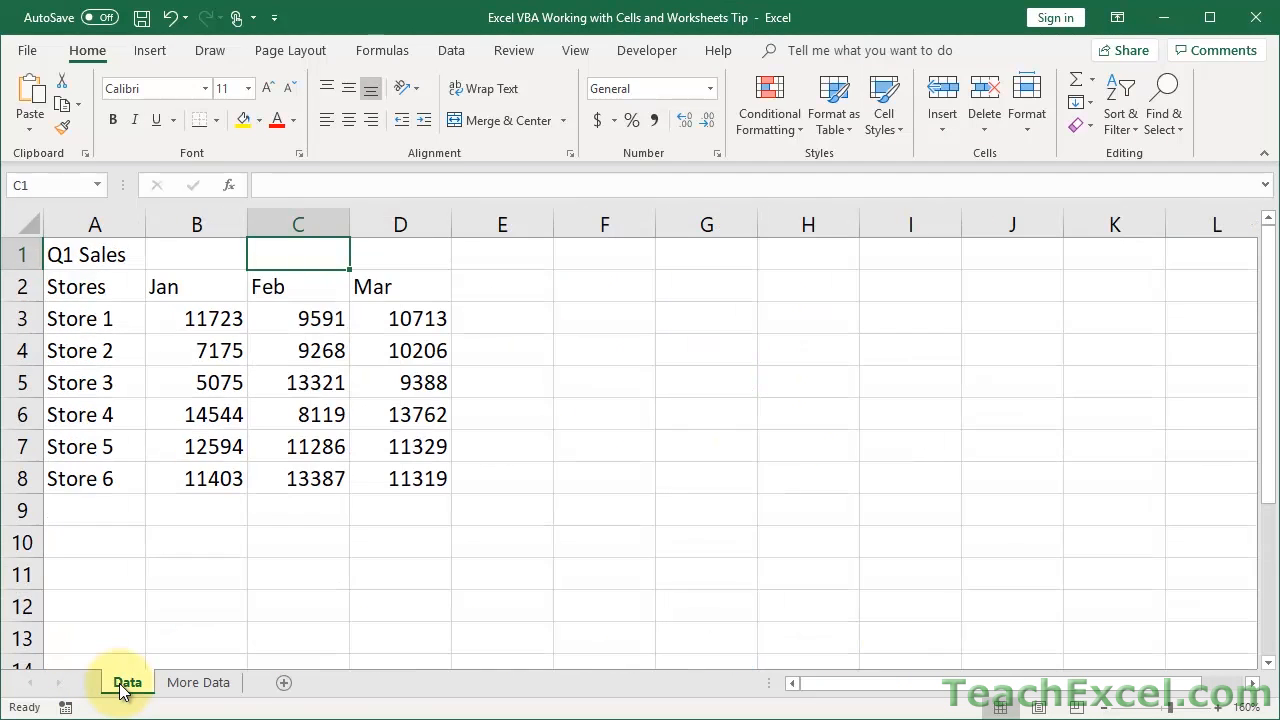